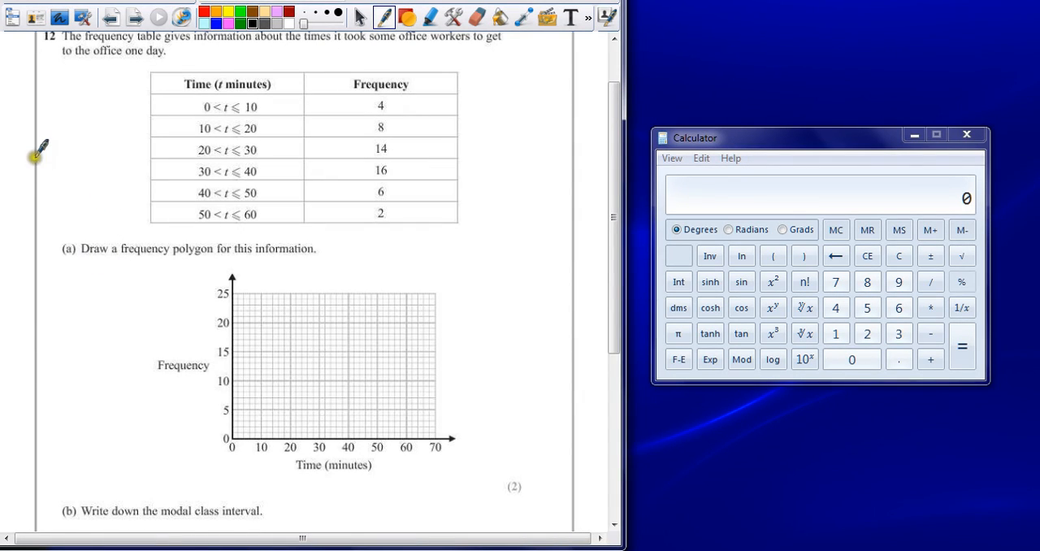
mouse_move(101, 130)
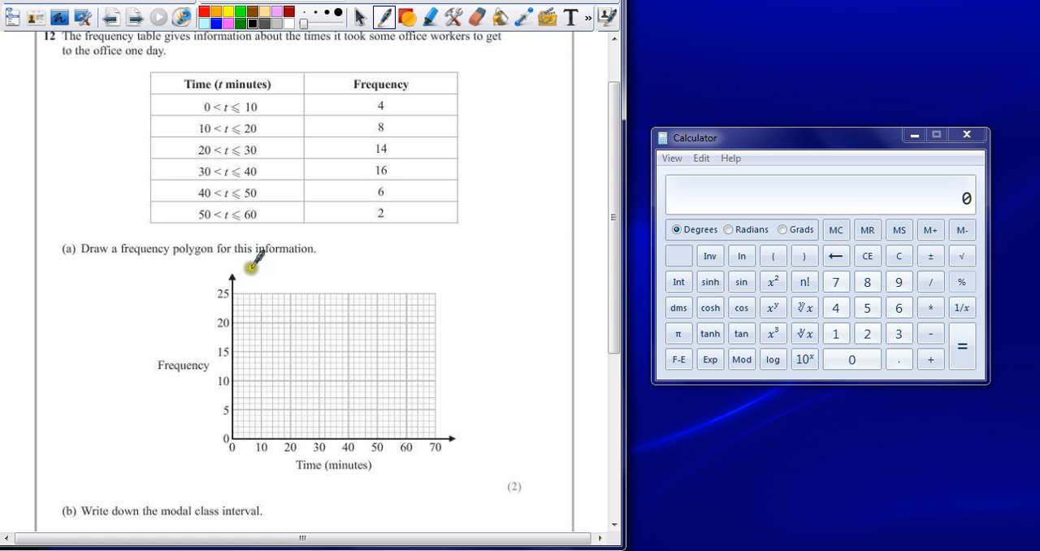
mouse_move(234, 92)
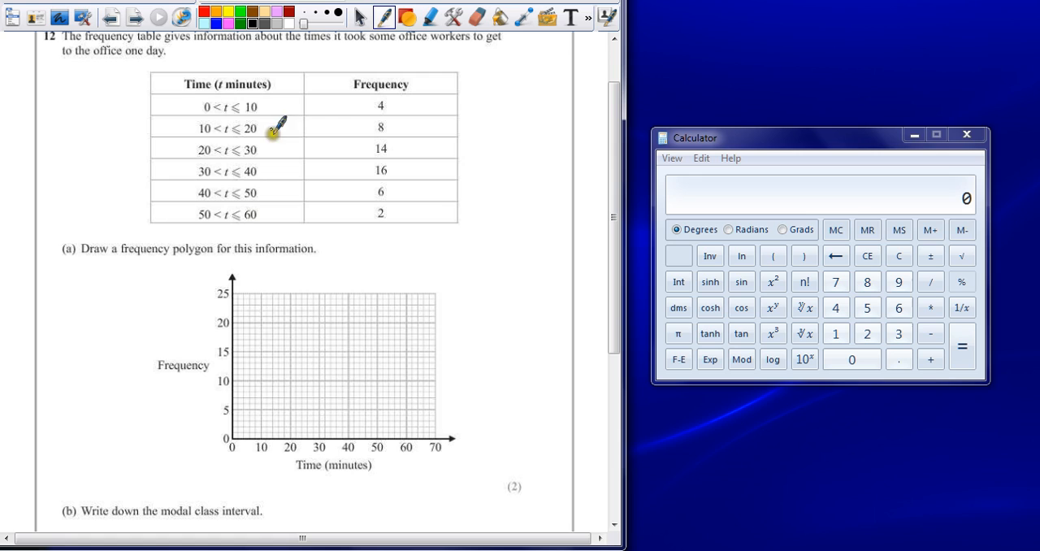
mouse_move(304, 88)
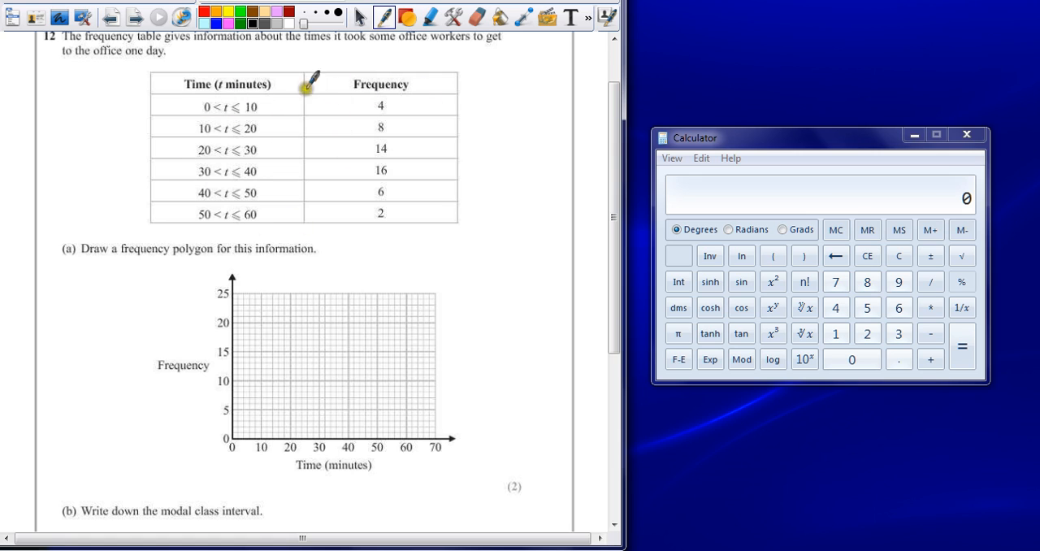
mouse_move(353, 138)
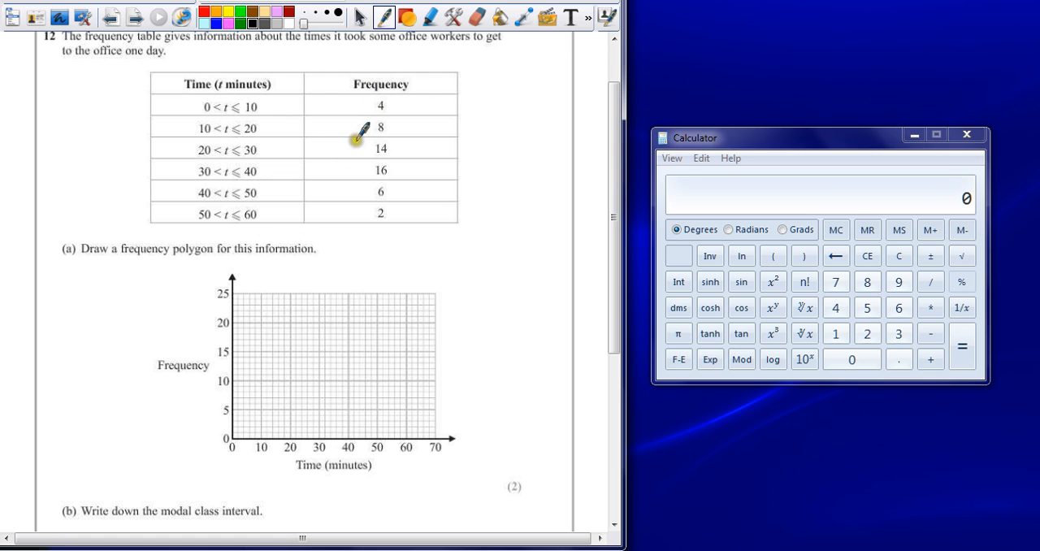
mouse_move(333, 148)
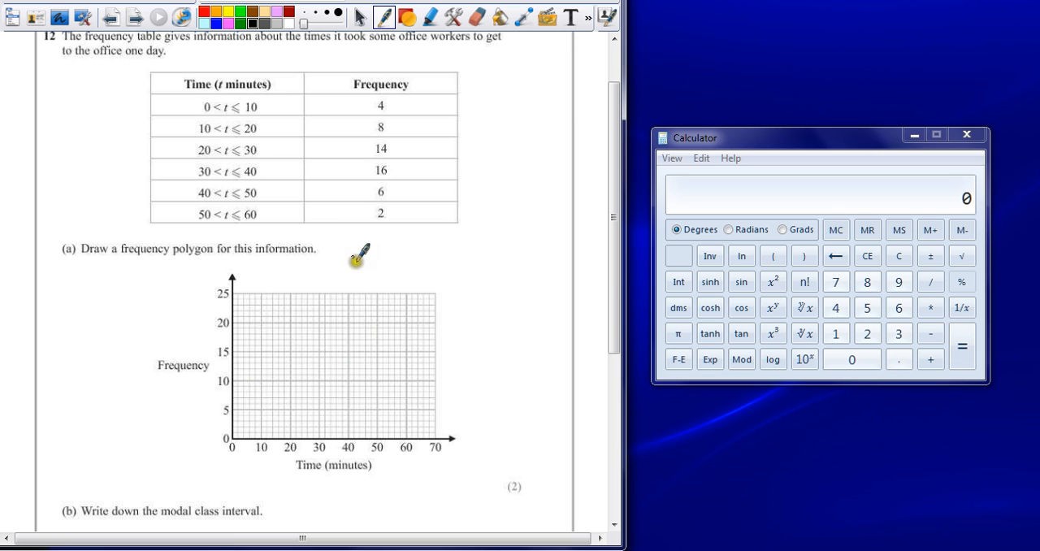
mouse_move(228, 142)
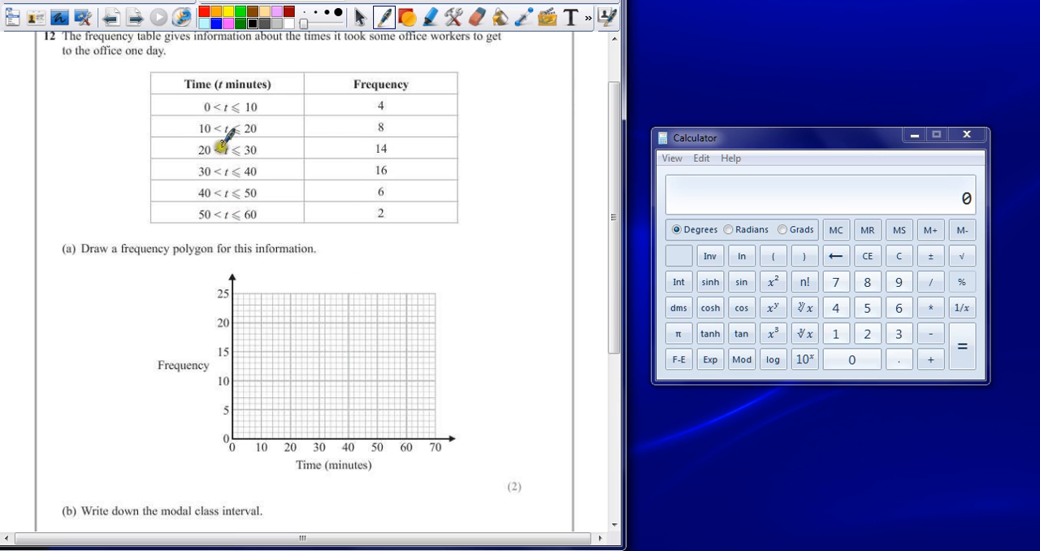
mouse_move(357, 96)
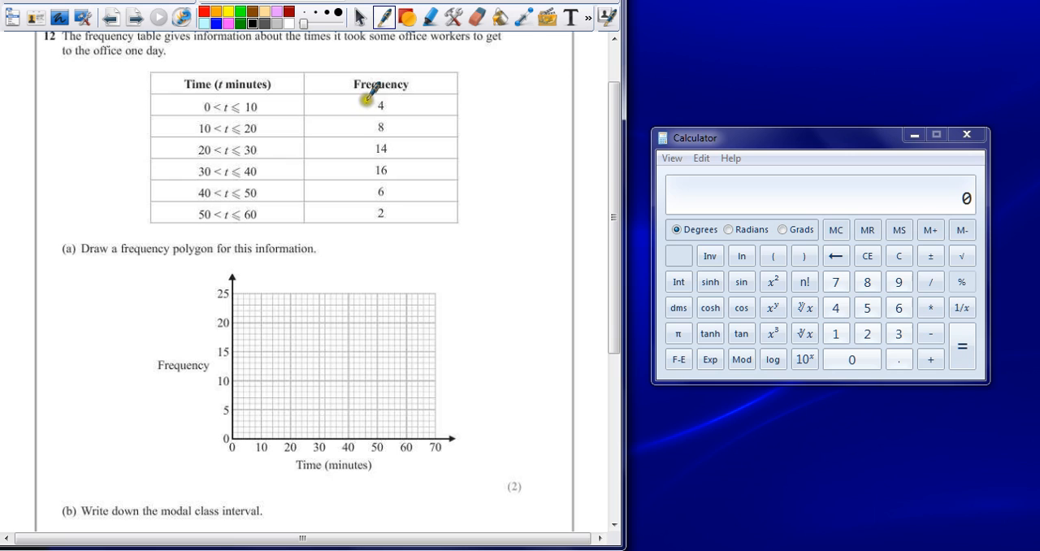
mouse_move(252, 260)
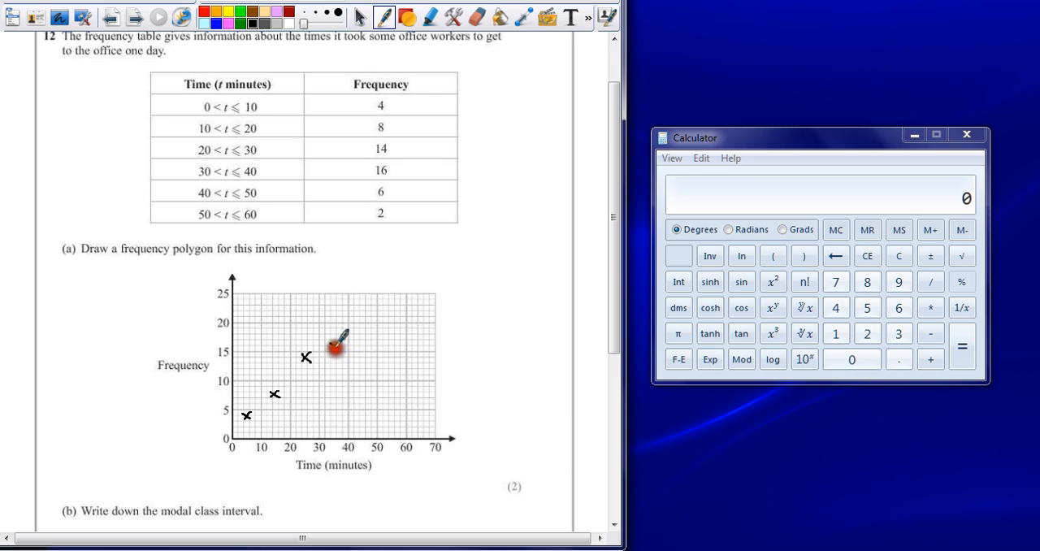
Step: Plot the cross at (35,16) for the 30–40 class on the grid
click(334, 346)
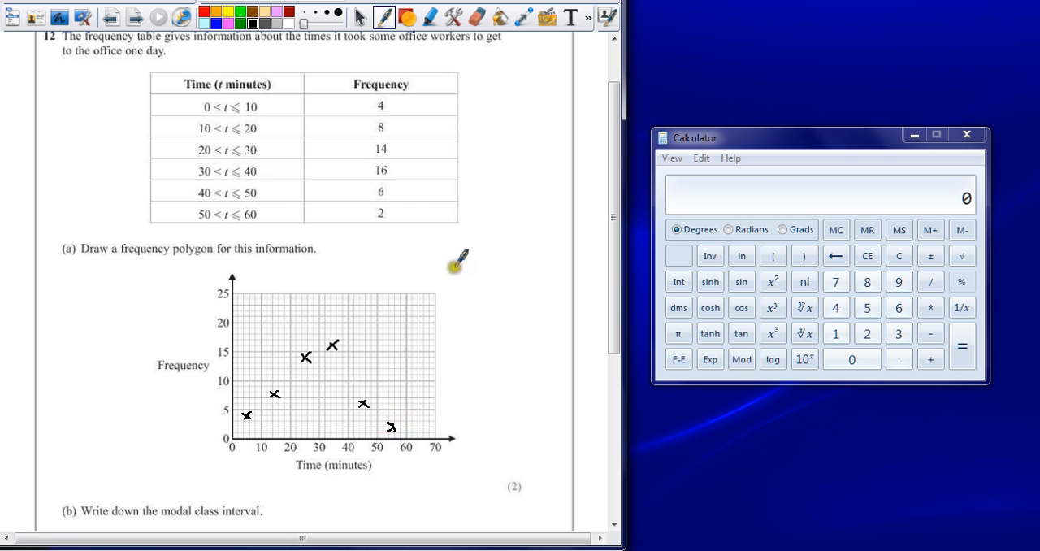
click(406, 16)
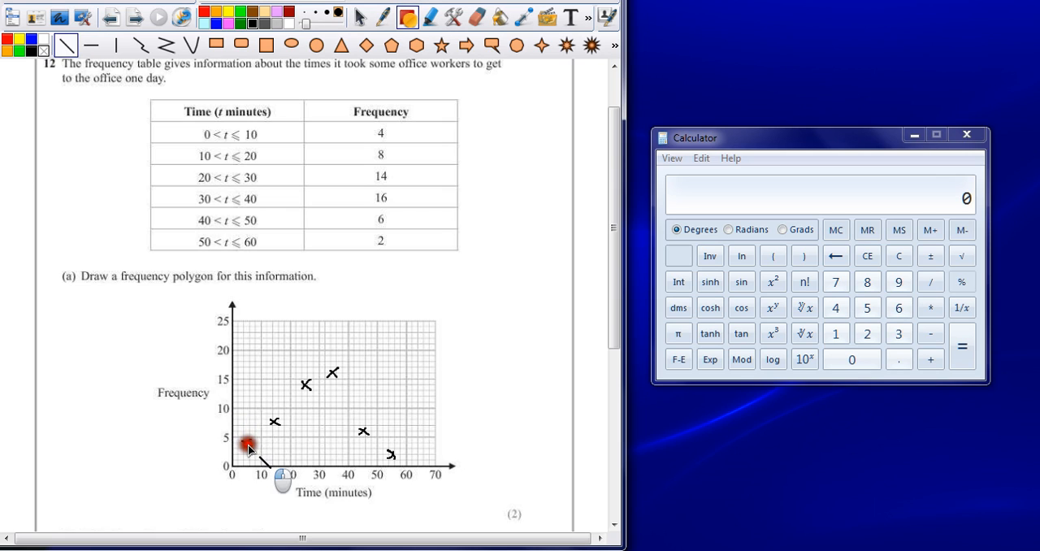
Step: Draw straight segments linking the crosses in order from (5,4) down to (55,2)
drag(243, 447, 304, 398)
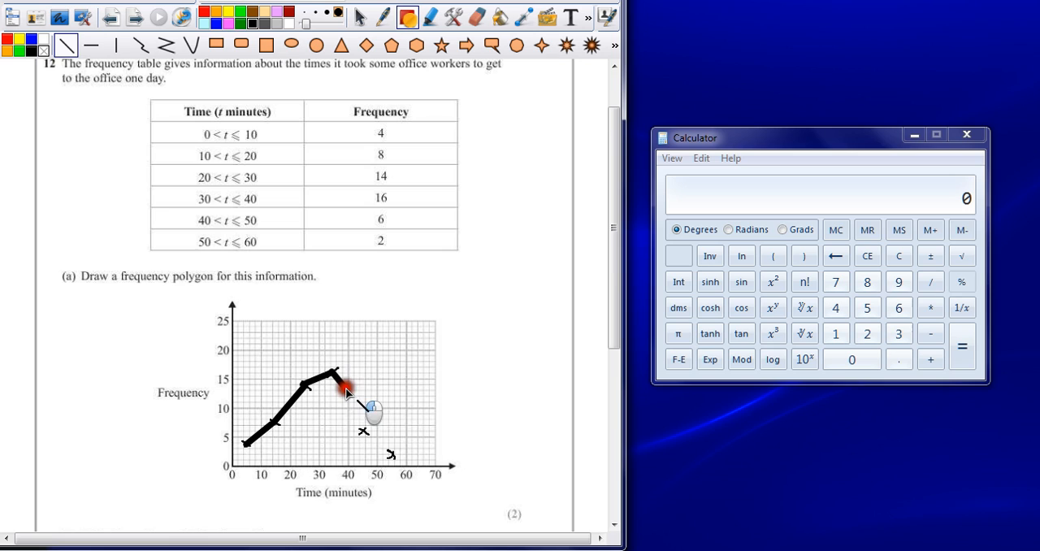
drag(332, 374, 394, 454)
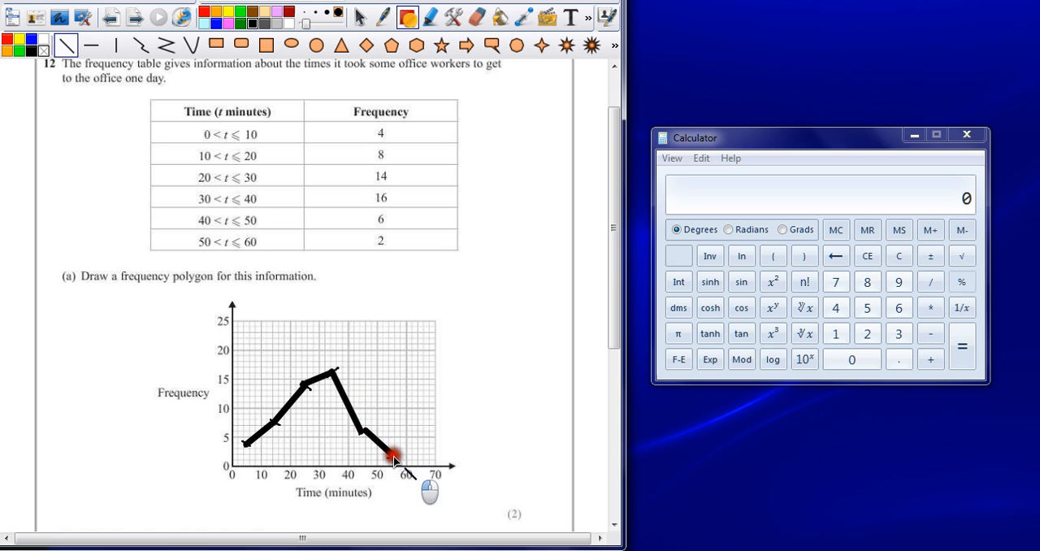
mouse_move(414, 128)
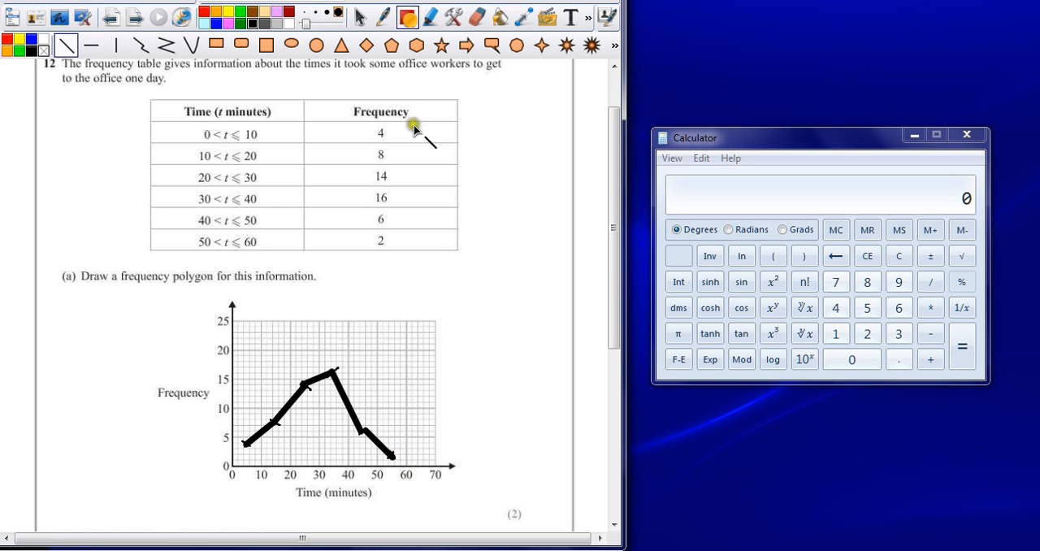
scroll(down, 3)
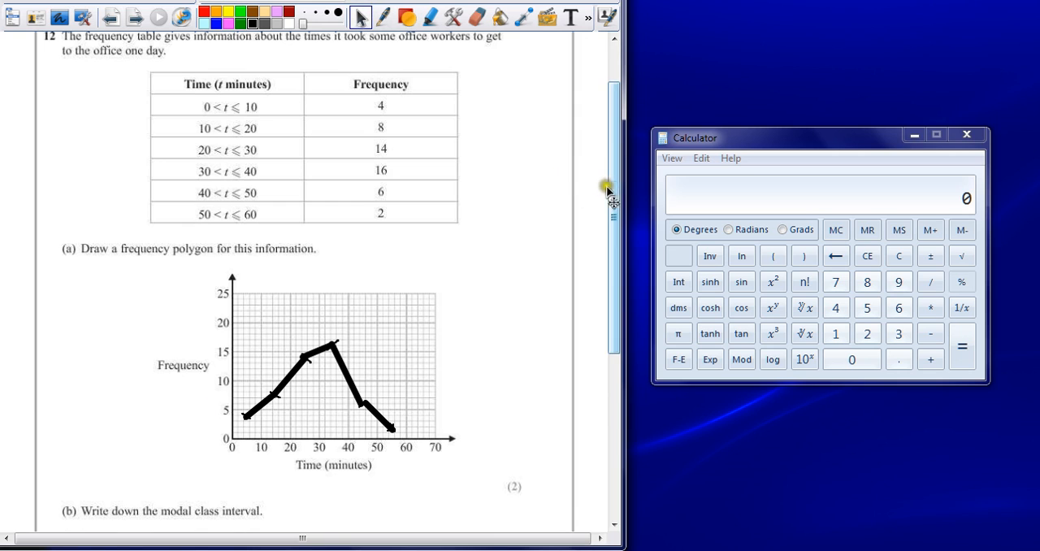
Step: Handwrite the modal class 30 < t ≤ 40 on the part (b) answer line
scroll(down, 3)
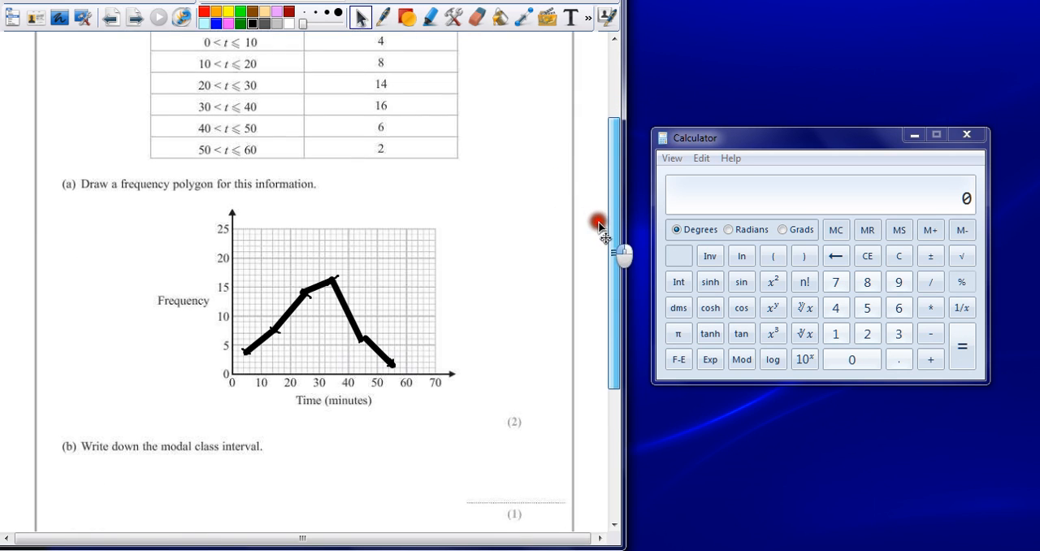
scroll(down, 3)
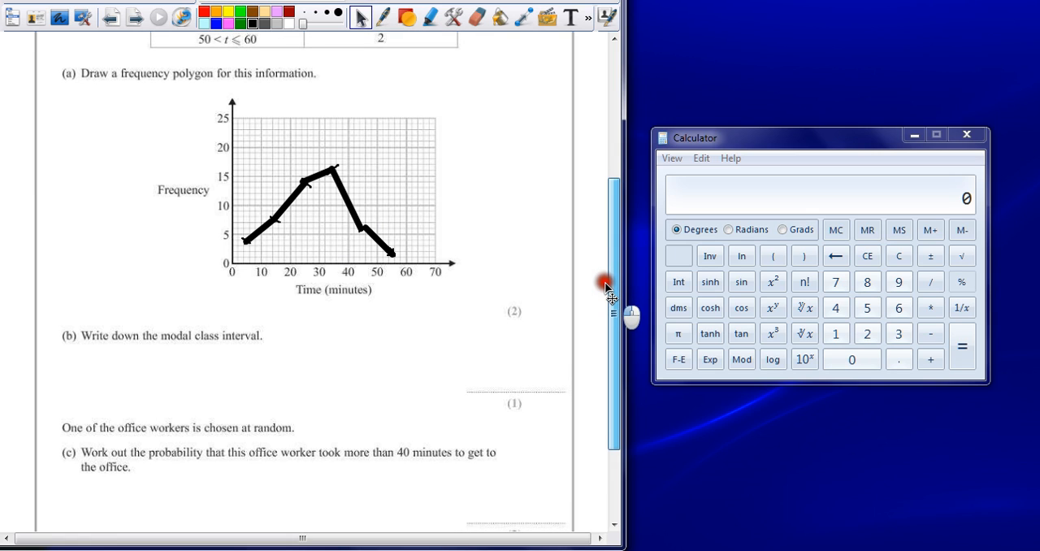
mouse_move(613, 285)
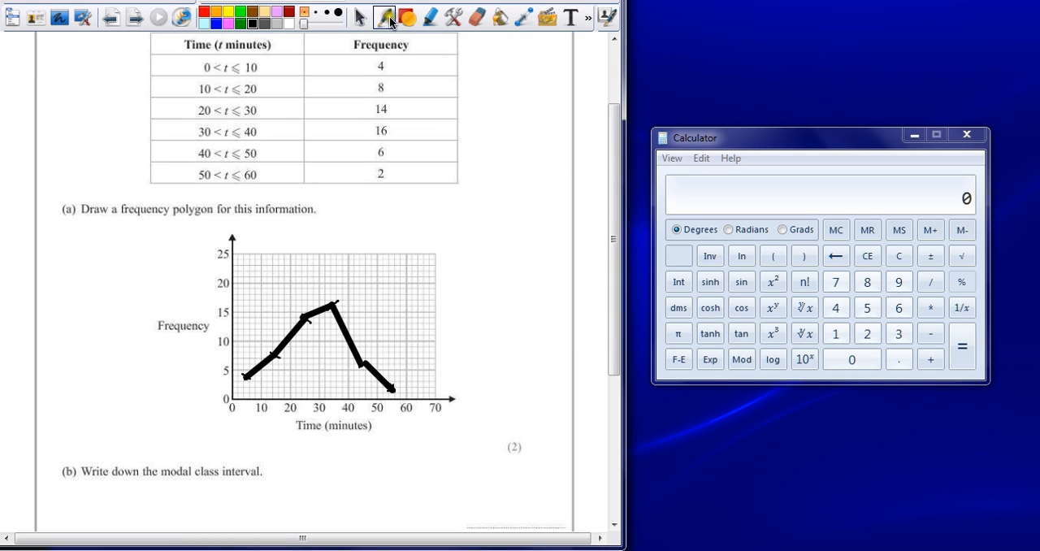
click(412, 17)
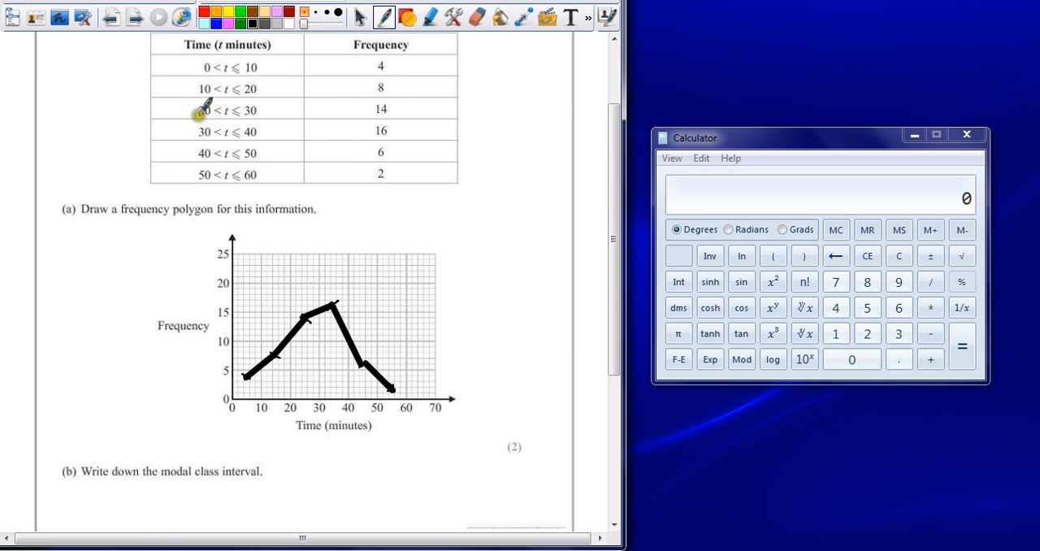
mouse_move(395, 174)
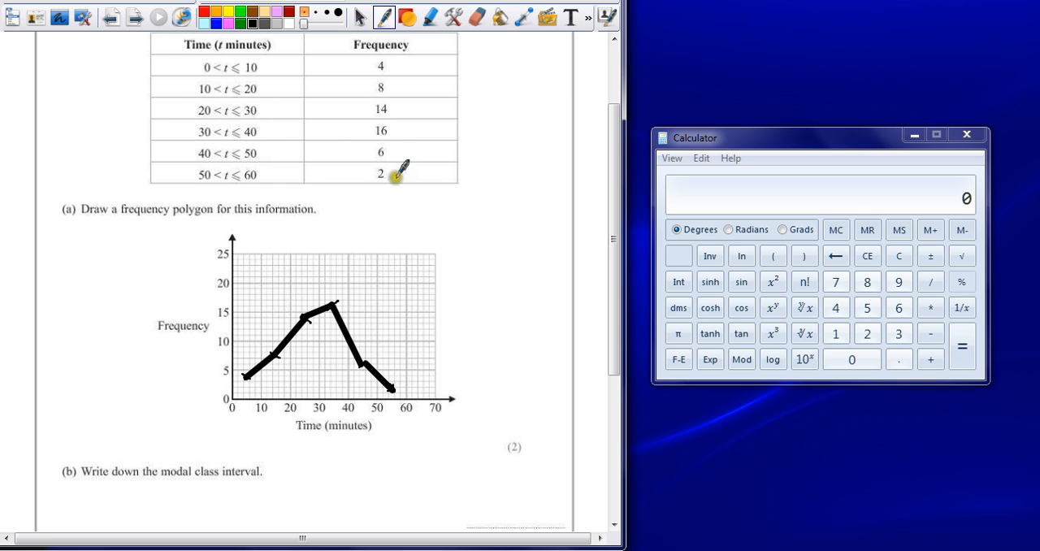
scroll(down, 3)
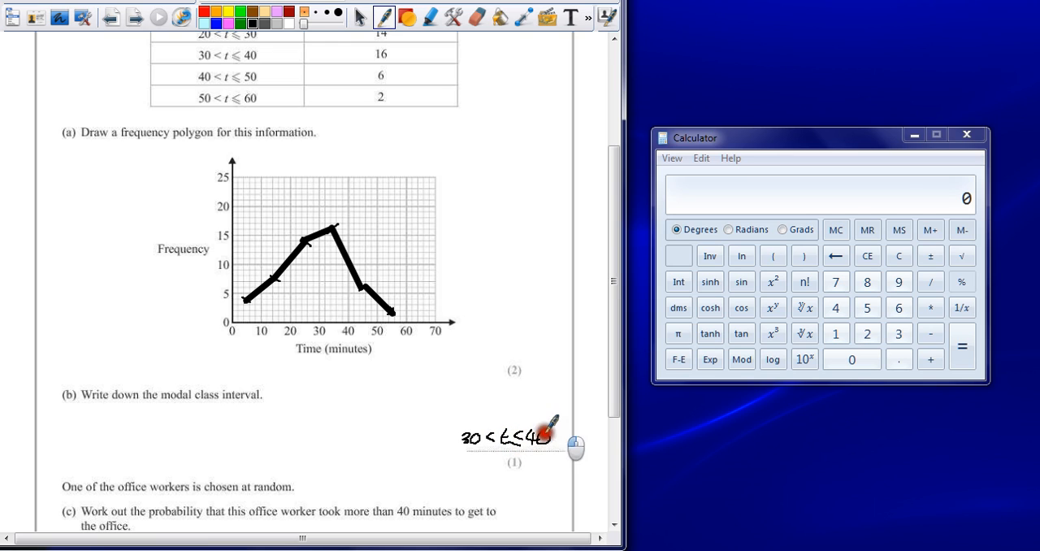
scroll(down, 3)
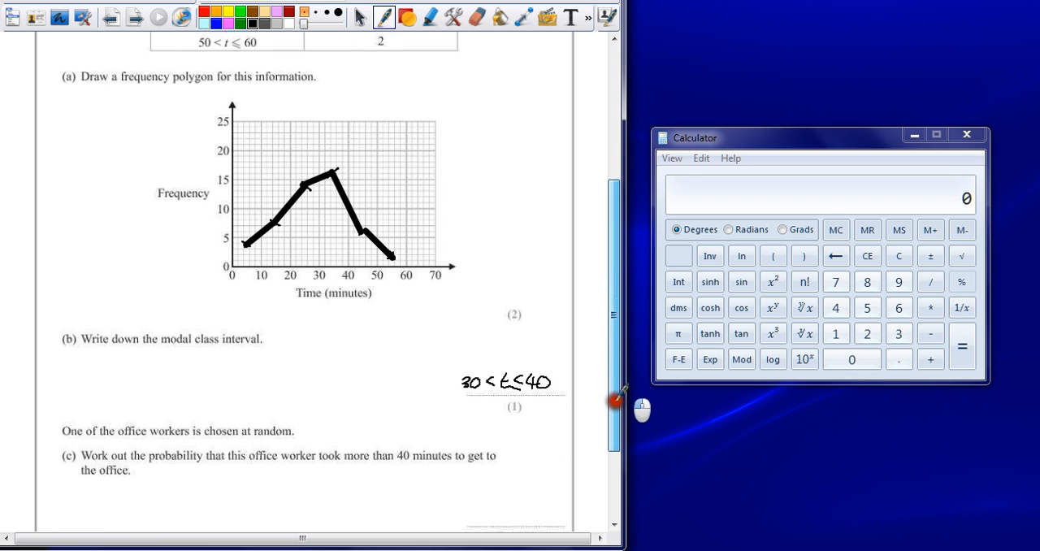
Step: Bracket the 40–50 and 50–60 frequencies as totalling 8 and note the total 50
scroll(down, 3)
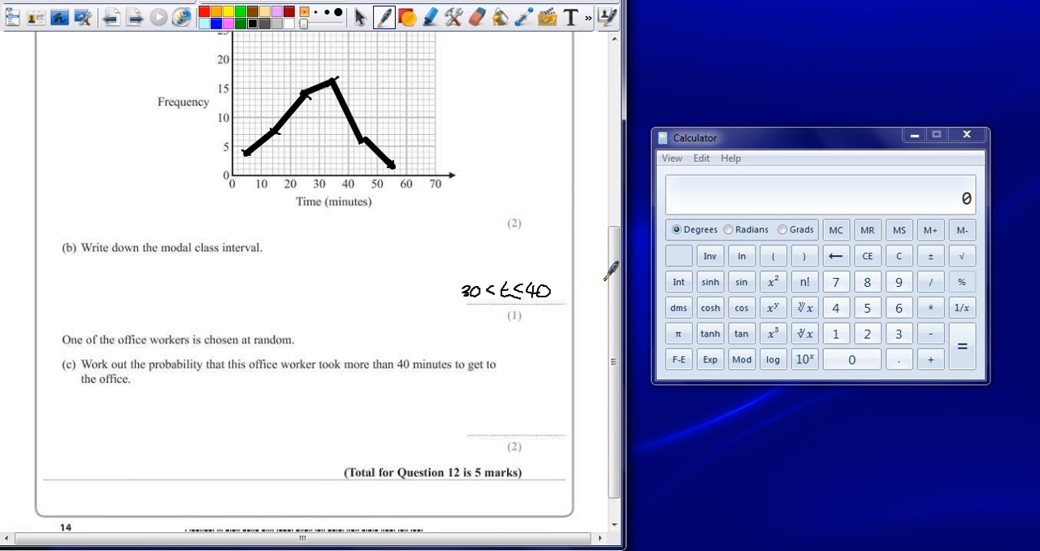
mouse_move(583, 248)
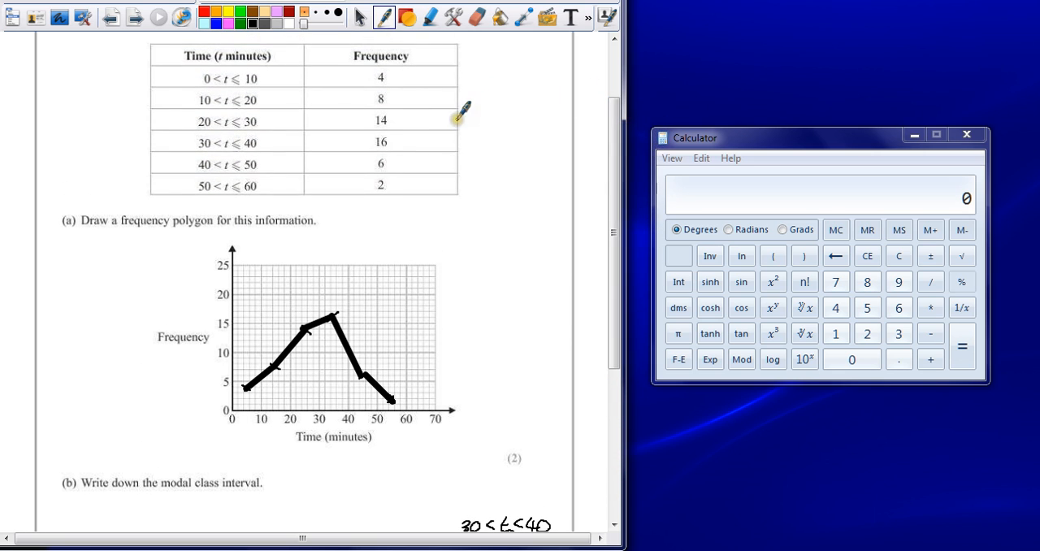
mouse_move(225, 154)
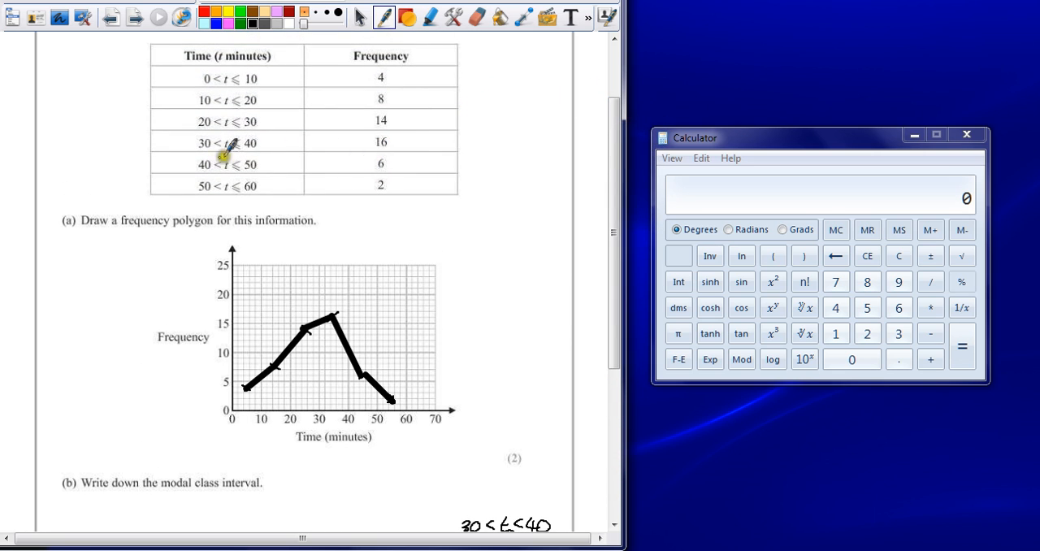
mouse_move(372, 154)
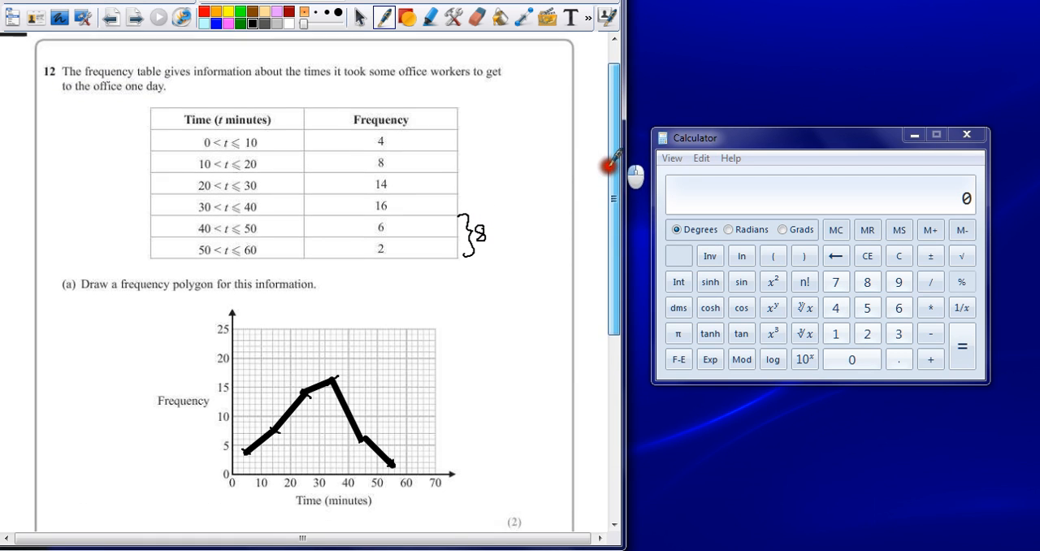
scroll(down, 3)
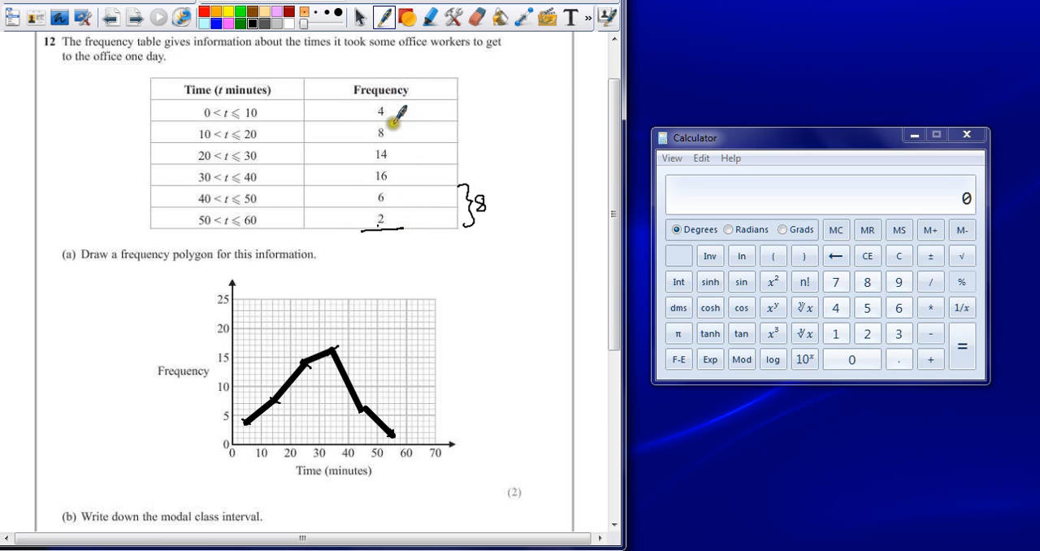
mouse_move(369, 173)
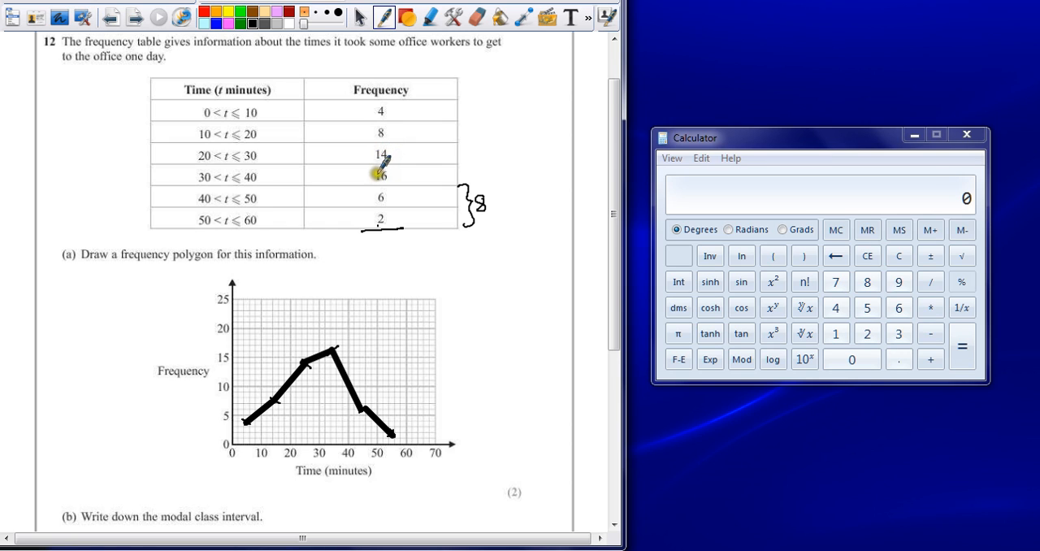
mouse_move(369, 250)
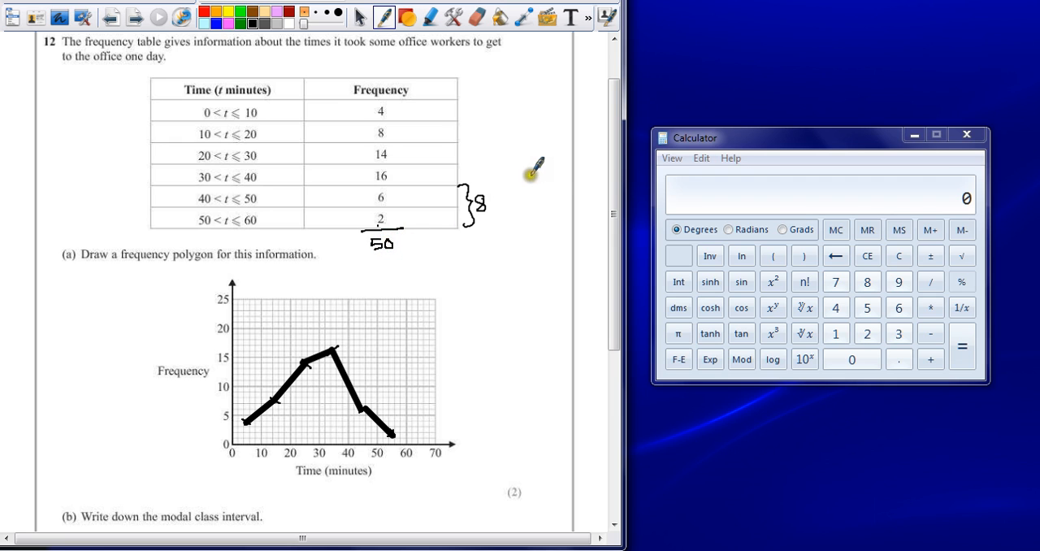
Step: Handwrite 8/50 = 16/100 beside the part (c) question
scroll(down, 3)
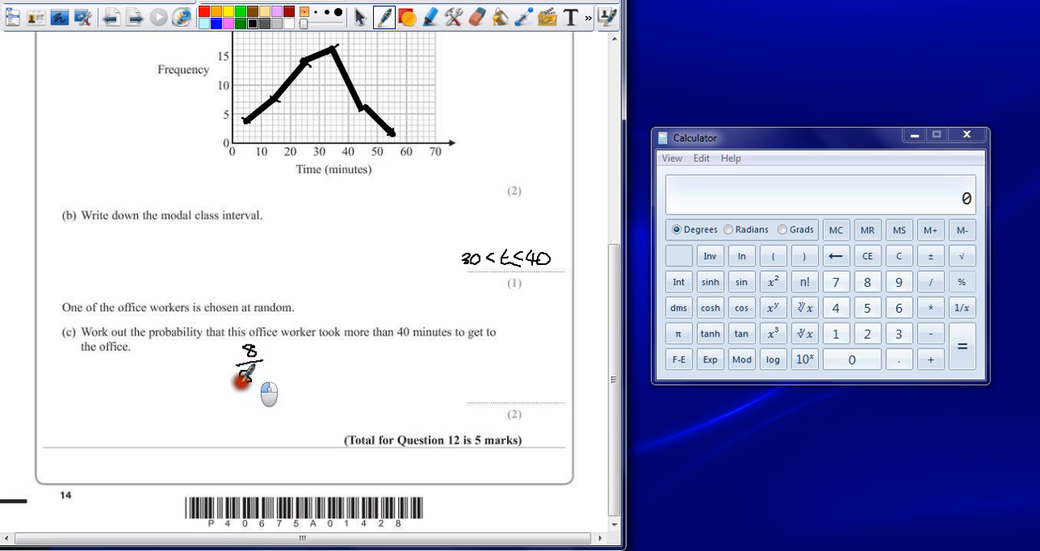
drag(236, 374, 264, 373)
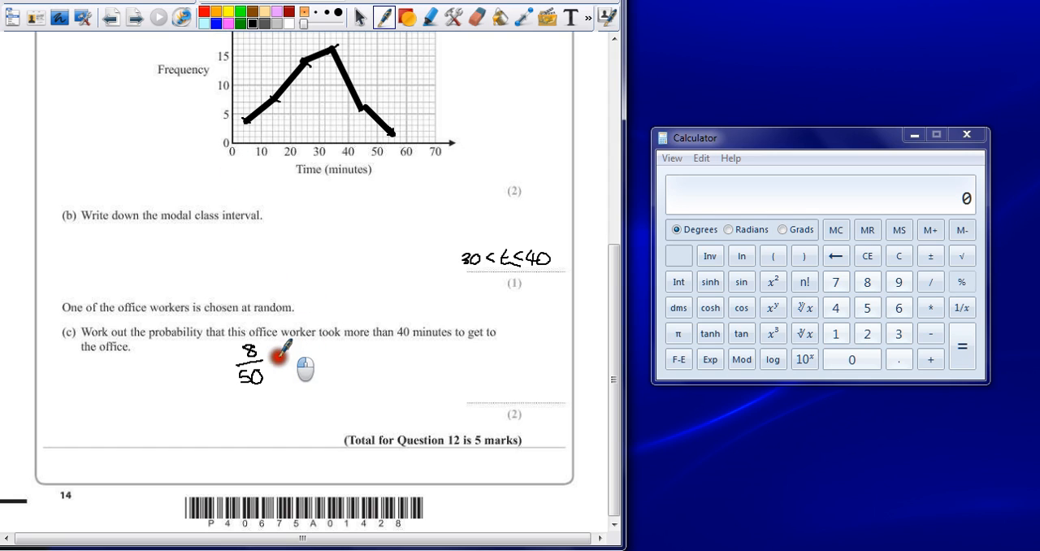
drag(269, 357, 293, 357)
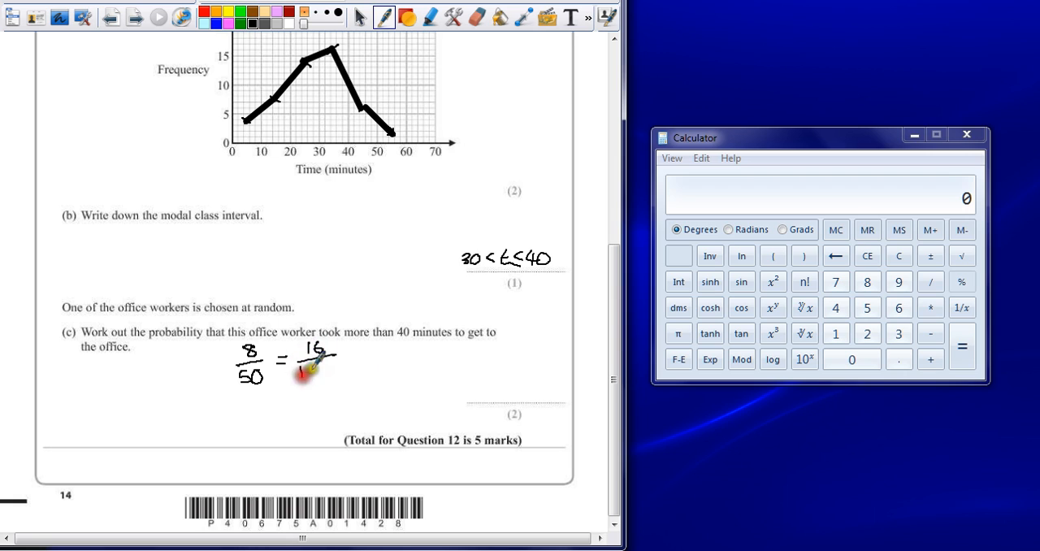
drag(301, 370, 333, 370)
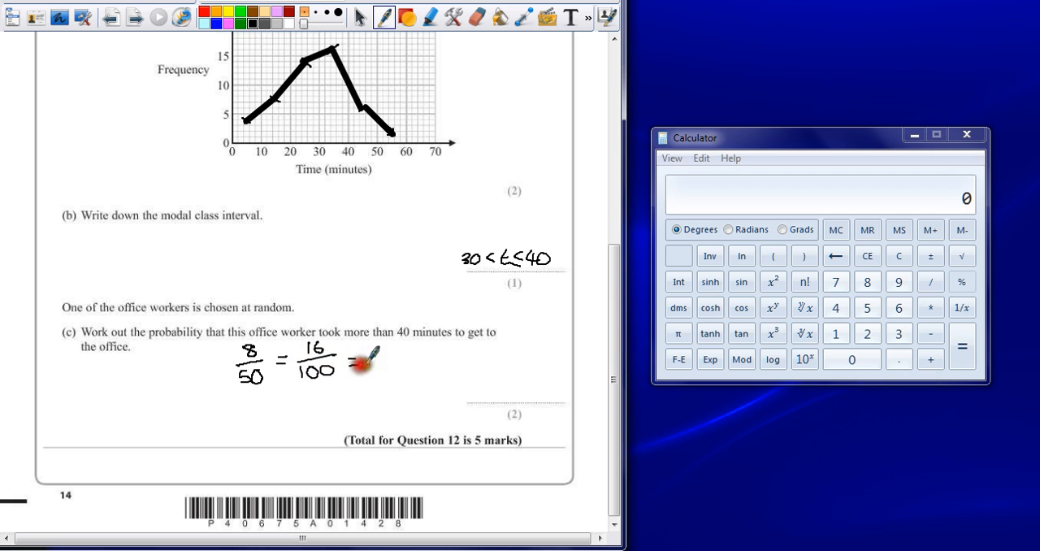